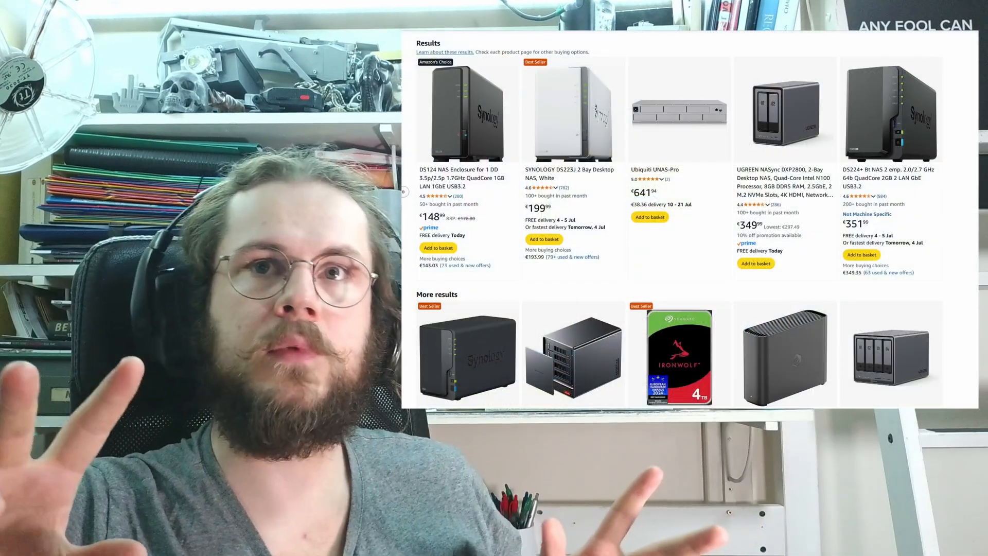
pyautogui.scroll(-3)
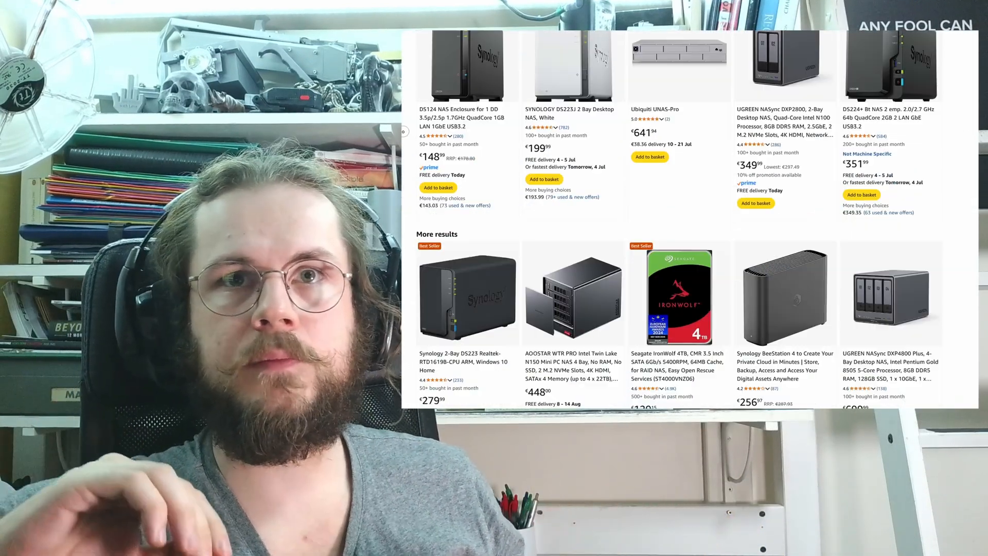
pyautogui.scroll(-3)
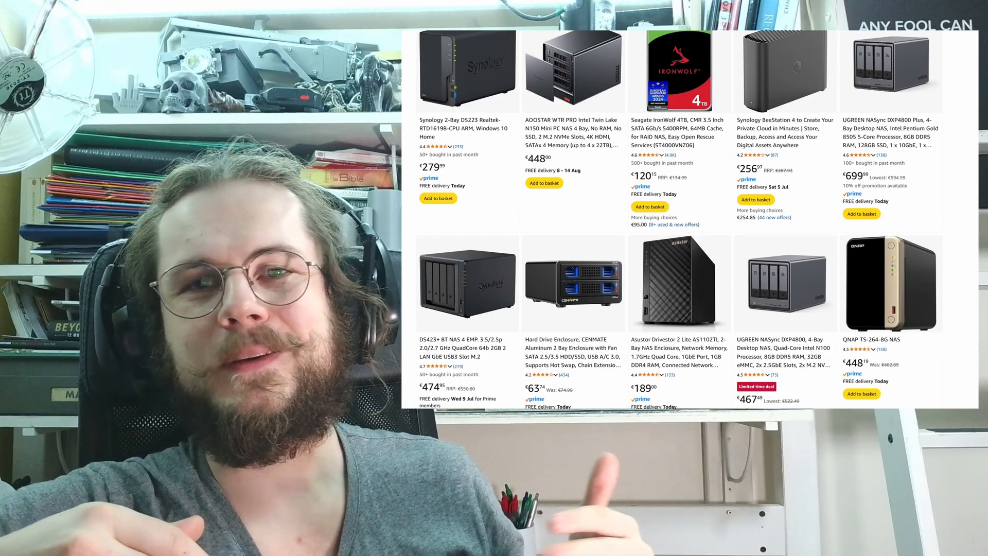
pyautogui.scroll(-3)
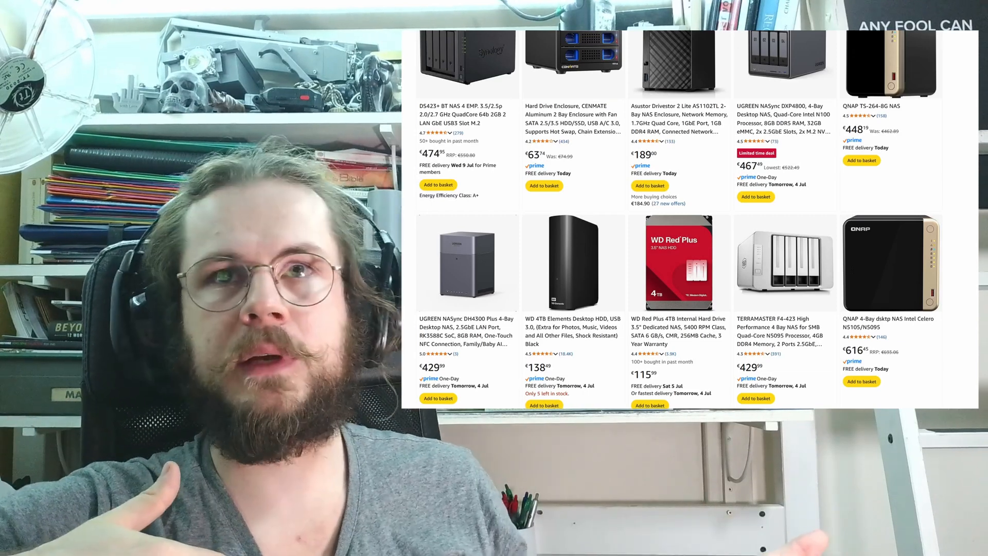
pyautogui.scroll(-3)
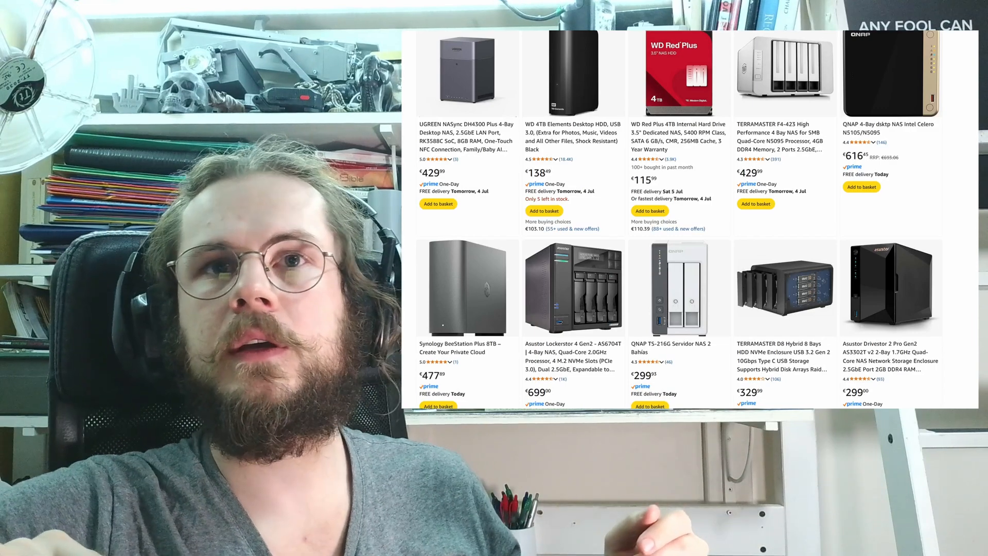
pyautogui.scroll(-3)
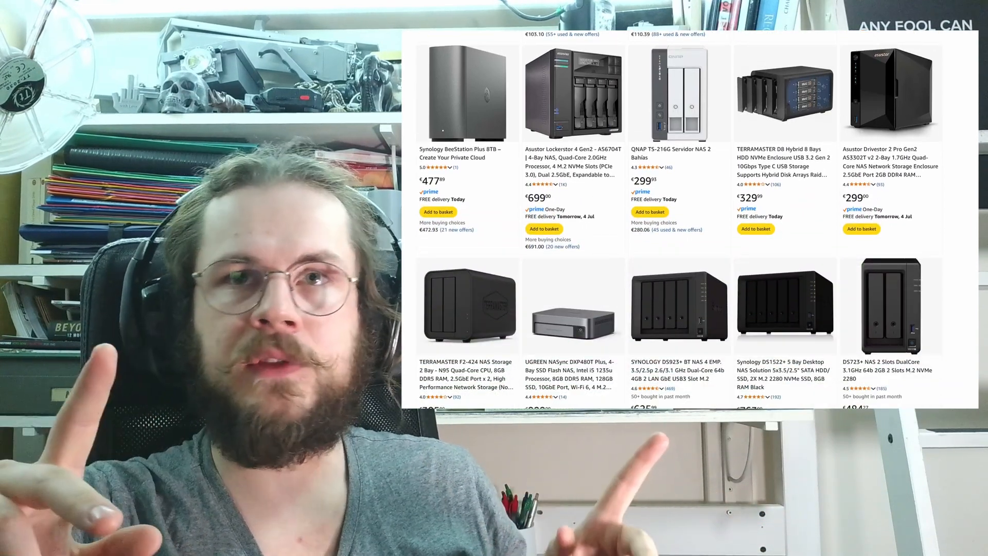
pyautogui.scroll(-3)
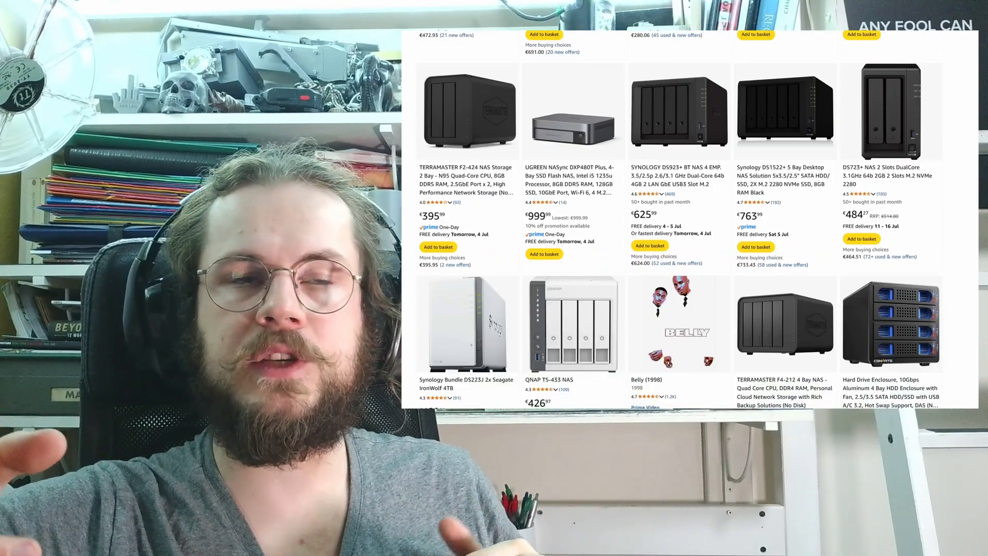
pyautogui.scroll(-3)
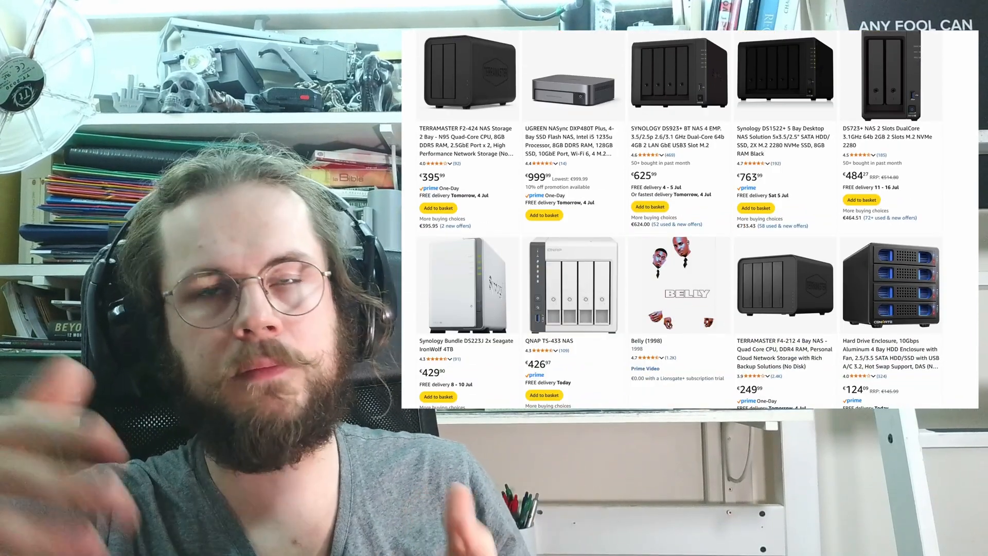